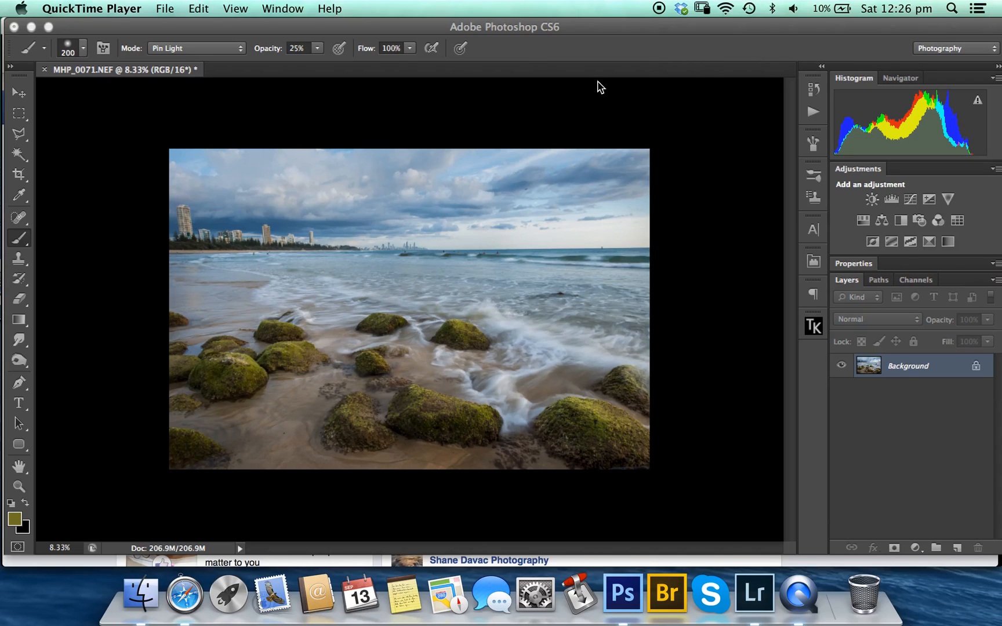
mouse_move(352, 242)
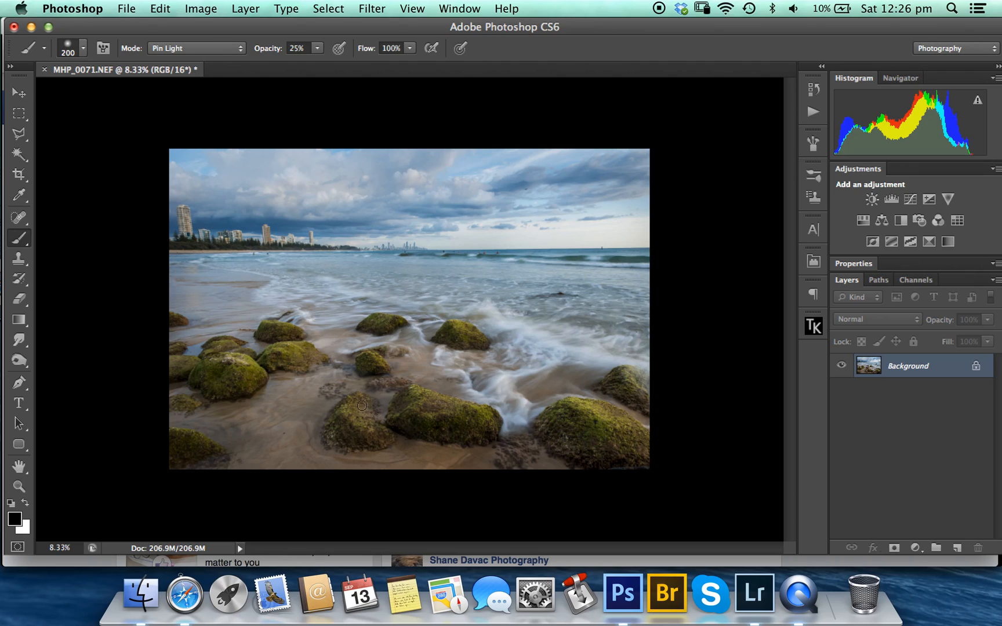
mouse_move(870, 440)
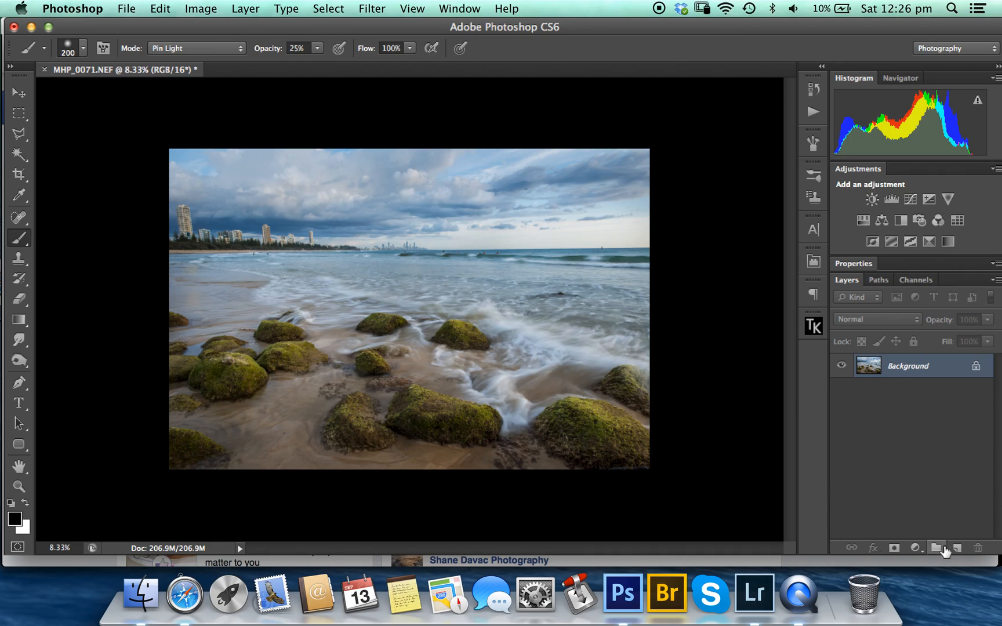
Step: Create Layer 1 in Overlay mode, filled with Overlay-neutral 50% gray
click(956, 547)
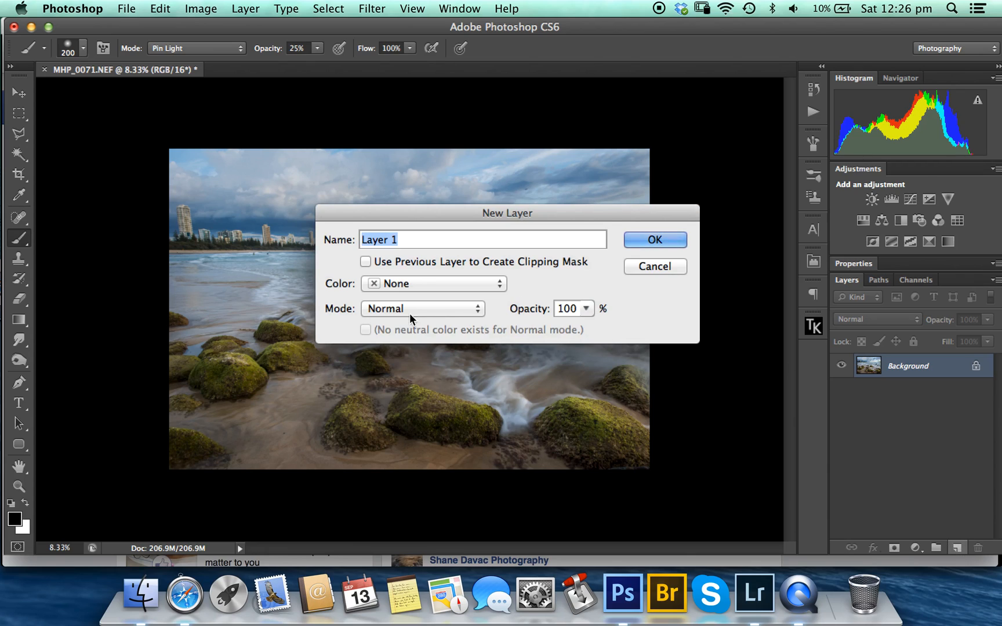
mouse_move(463, 313)
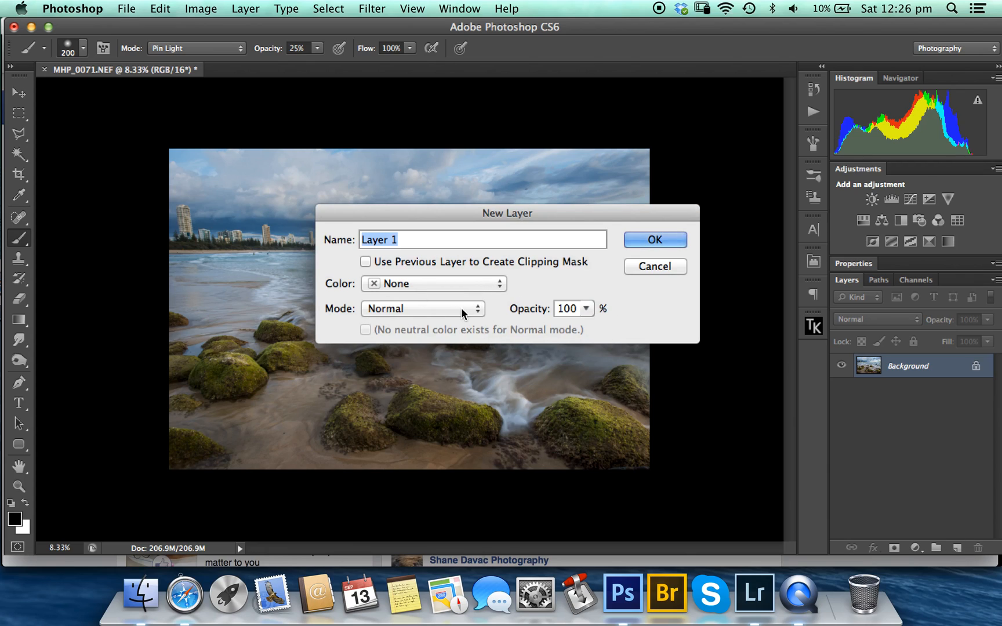
click(421, 308)
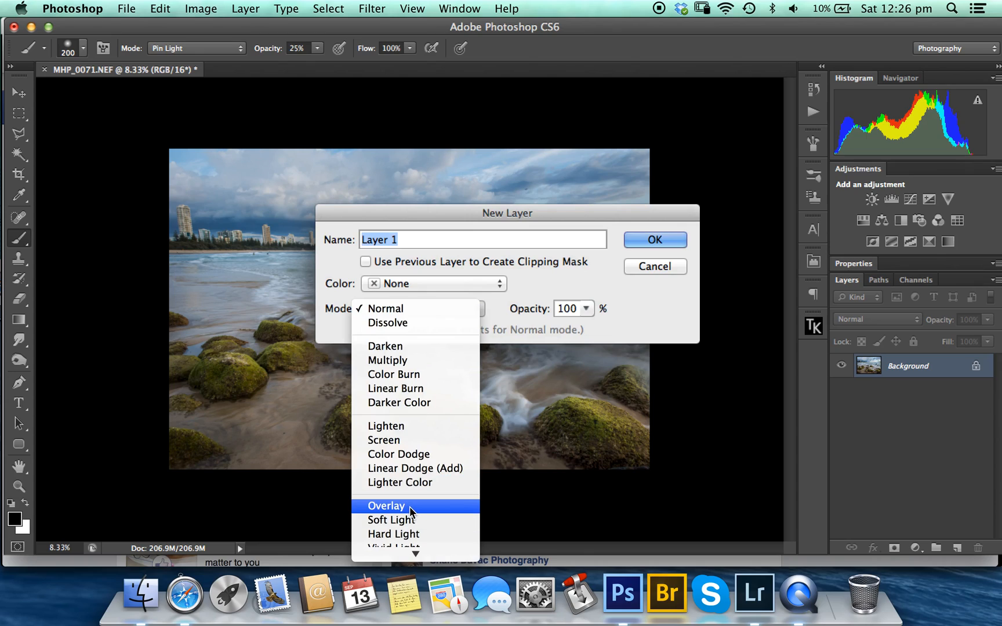
click(386, 505)
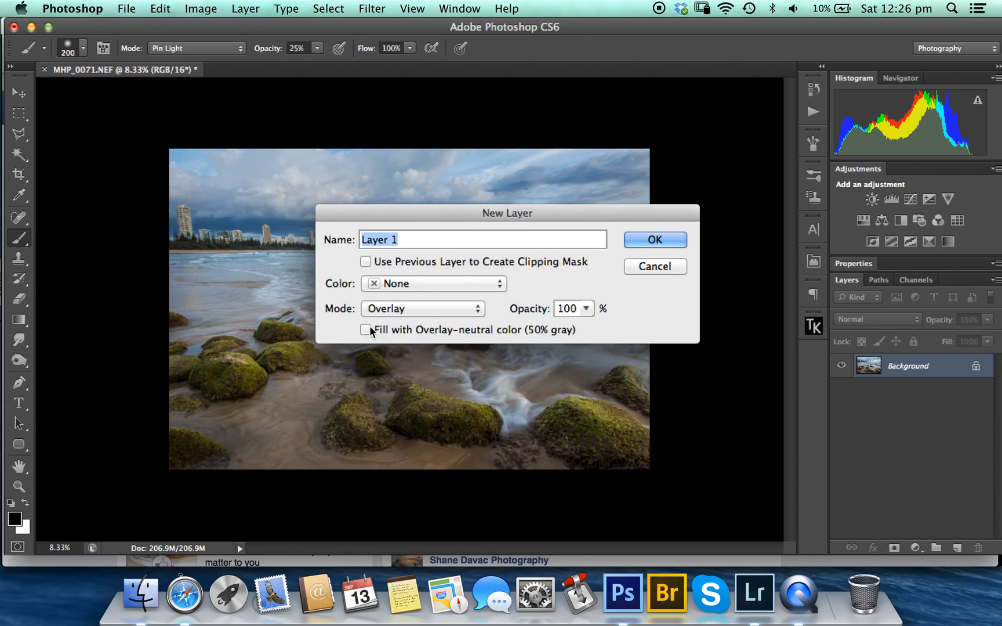
click(365, 330)
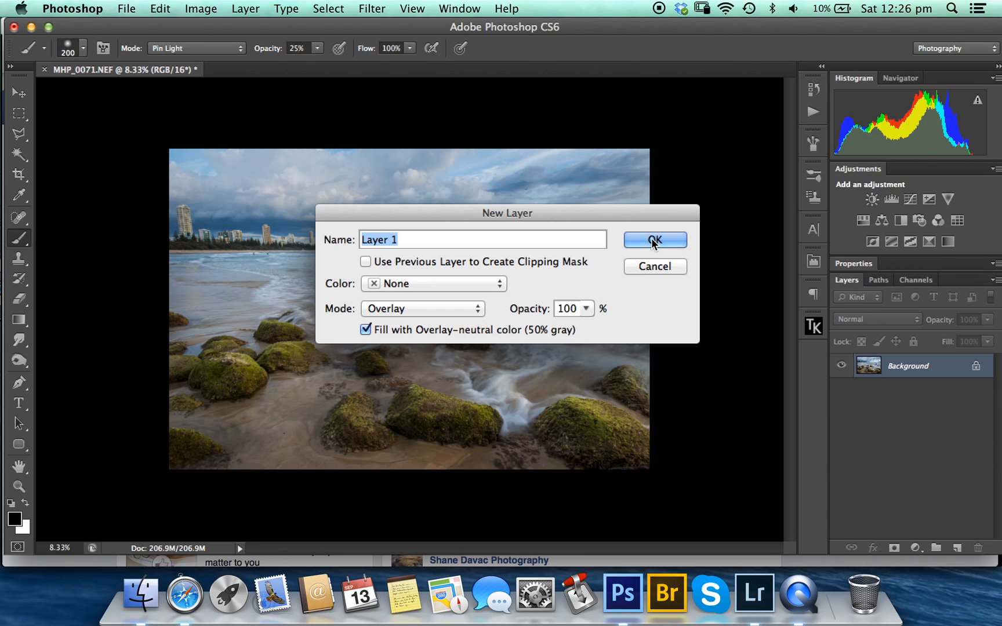
click(654, 239)
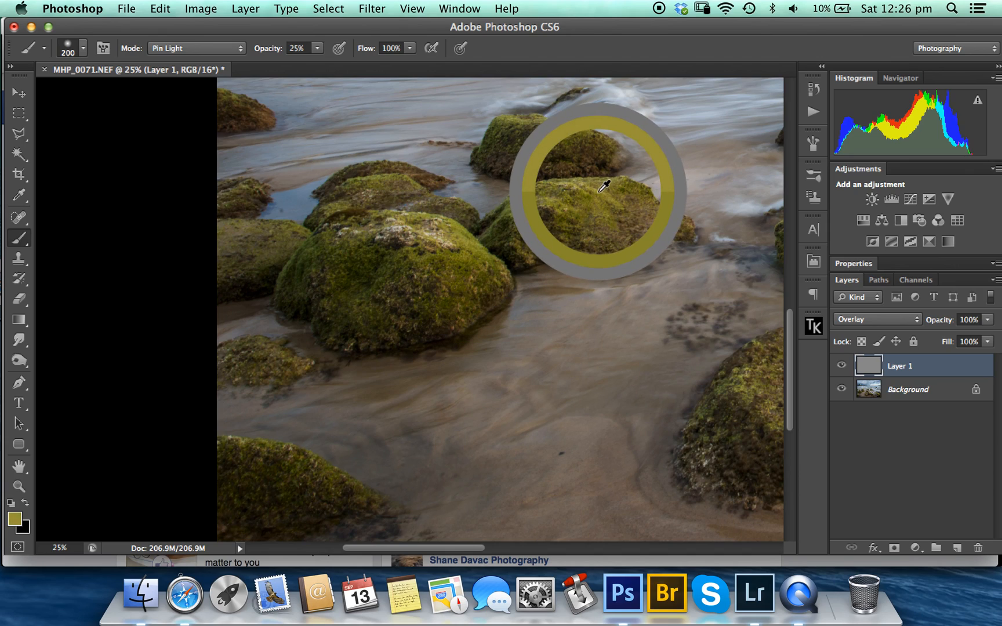
Step: Set the foreground colour to the light yellow #d5d772 in the Color Picker
click(15, 519)
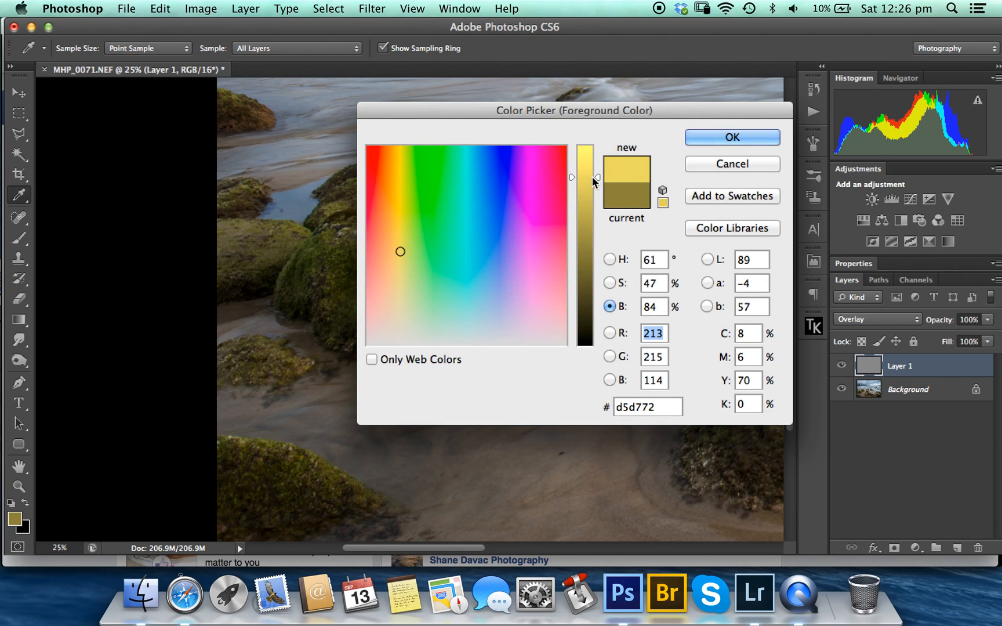
click(732, 137)
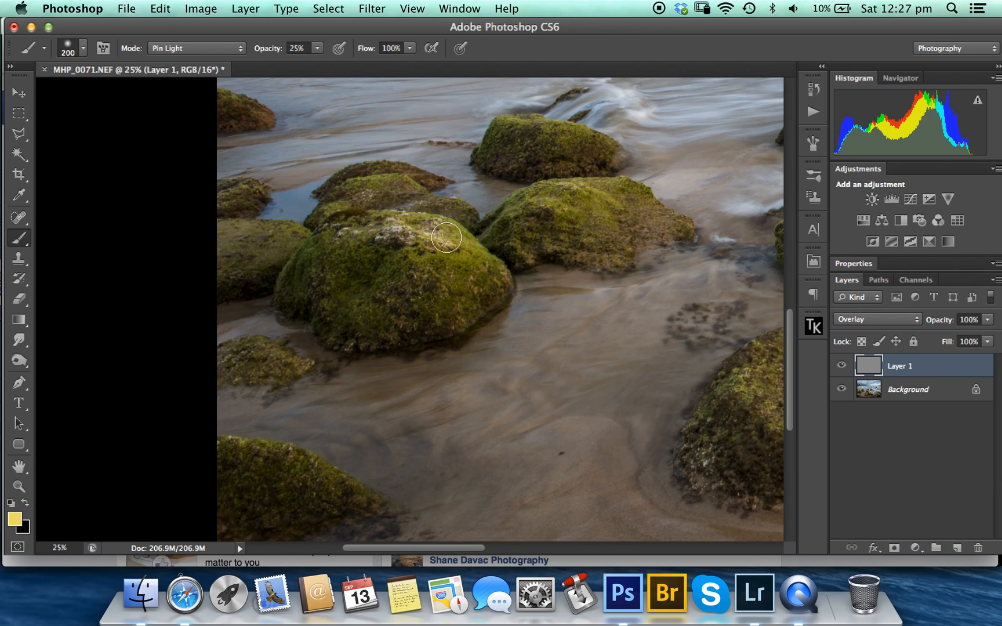
mouse_move(336, 238)
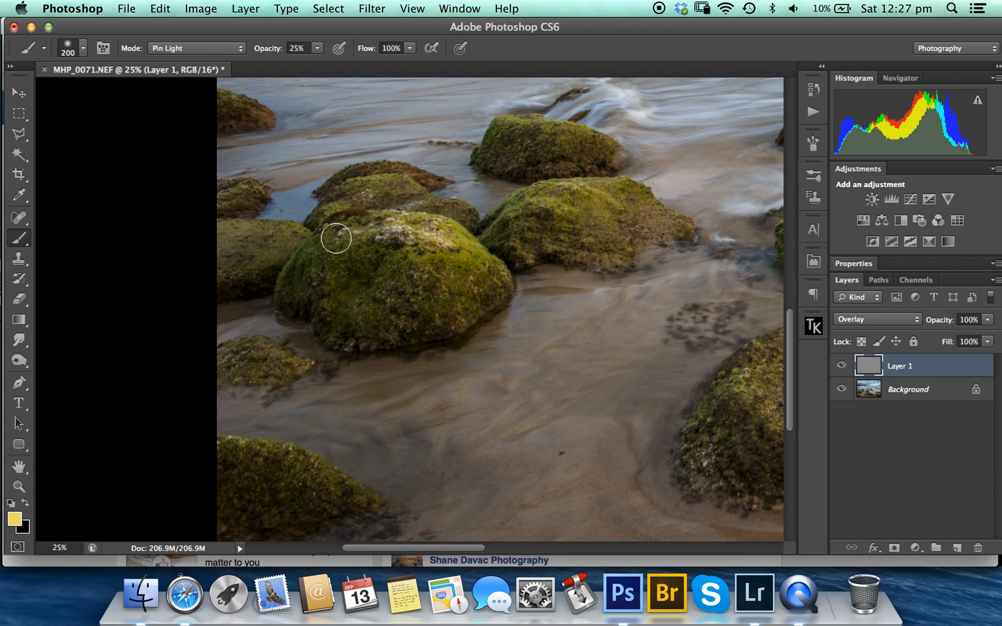
Step: Brush yellow over the moss on the left, wave-side, surf and central rocks
drag(335, 238, 546, 195)
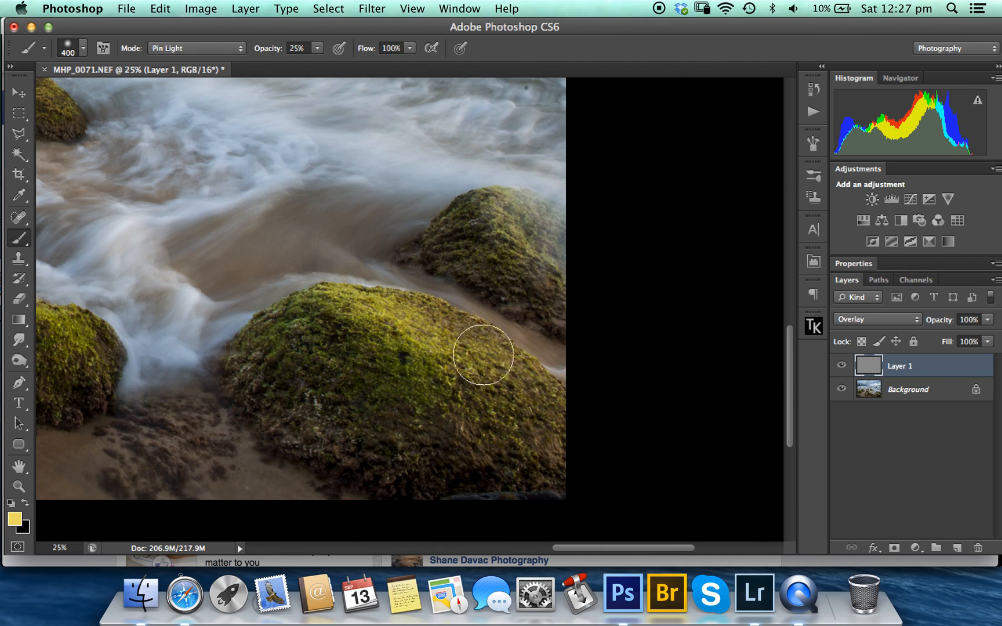
drag(482, 355, 503, 230)
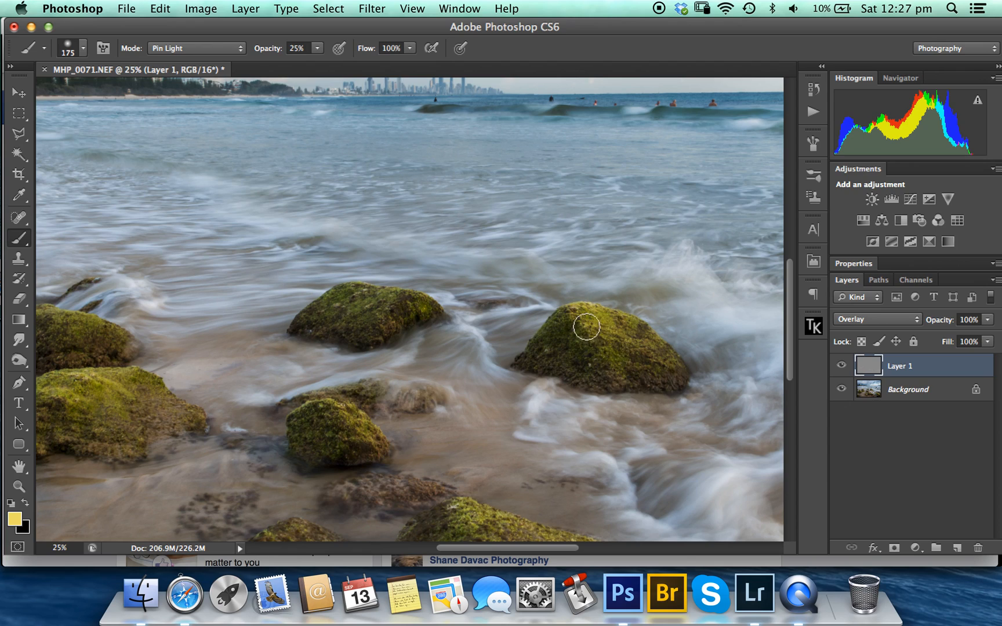
drag(587, 328, 342, 397)
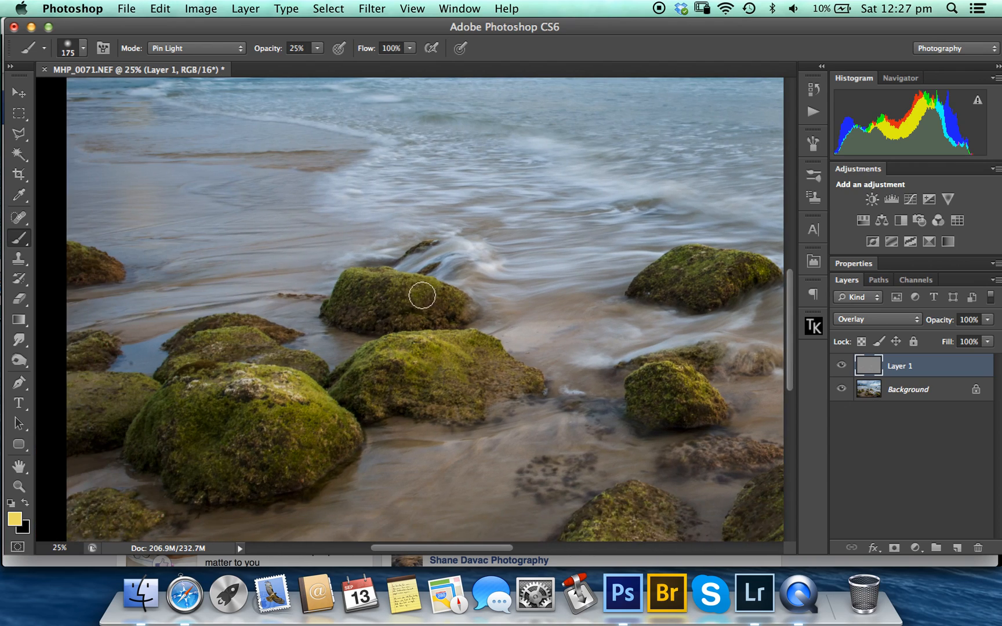
drag(421, 295, 239, 336)
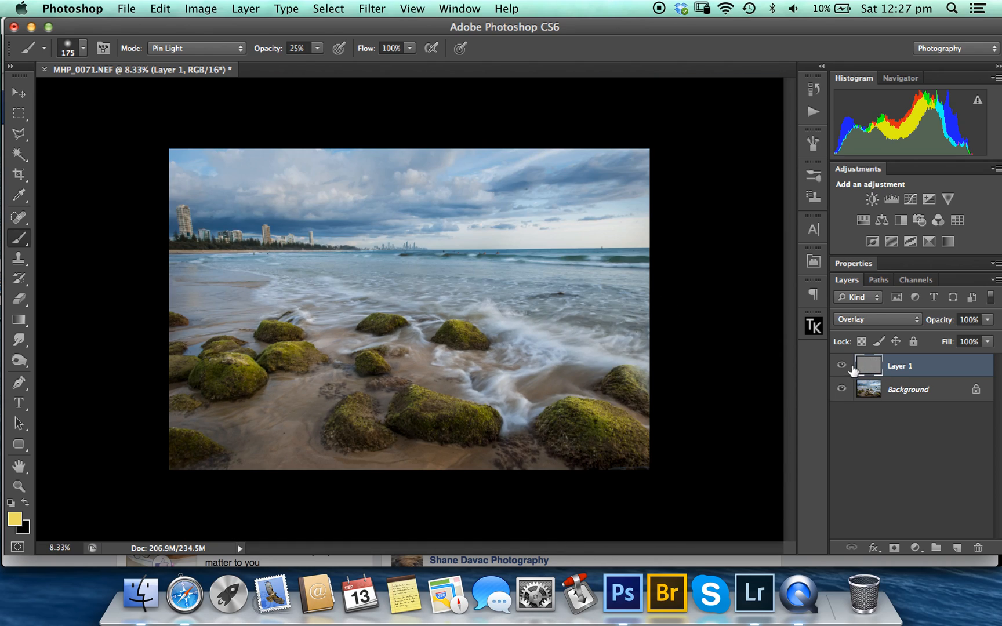
key(cmd+plus)
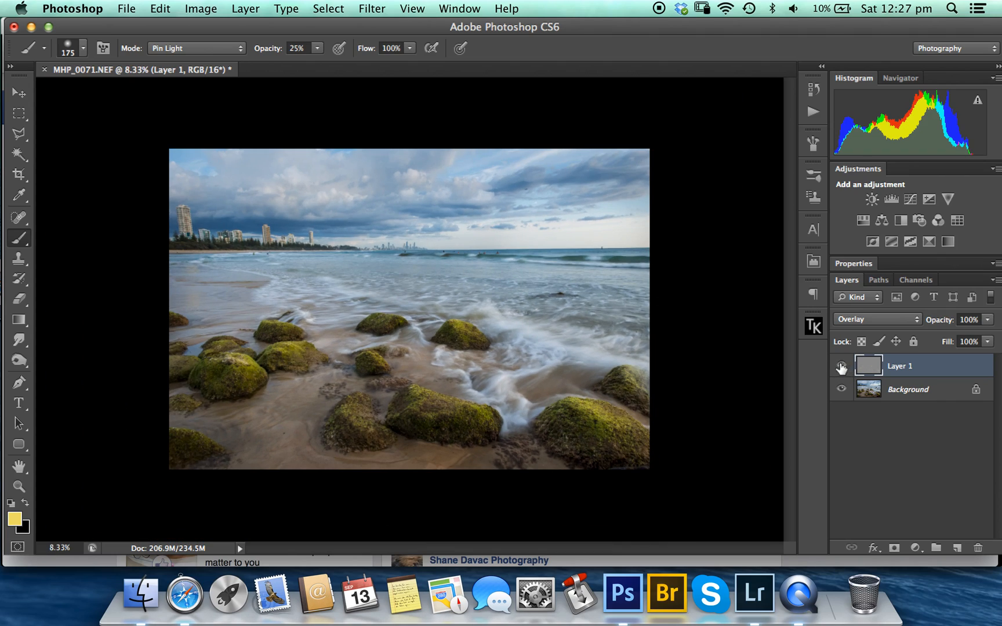
click(840, 364)
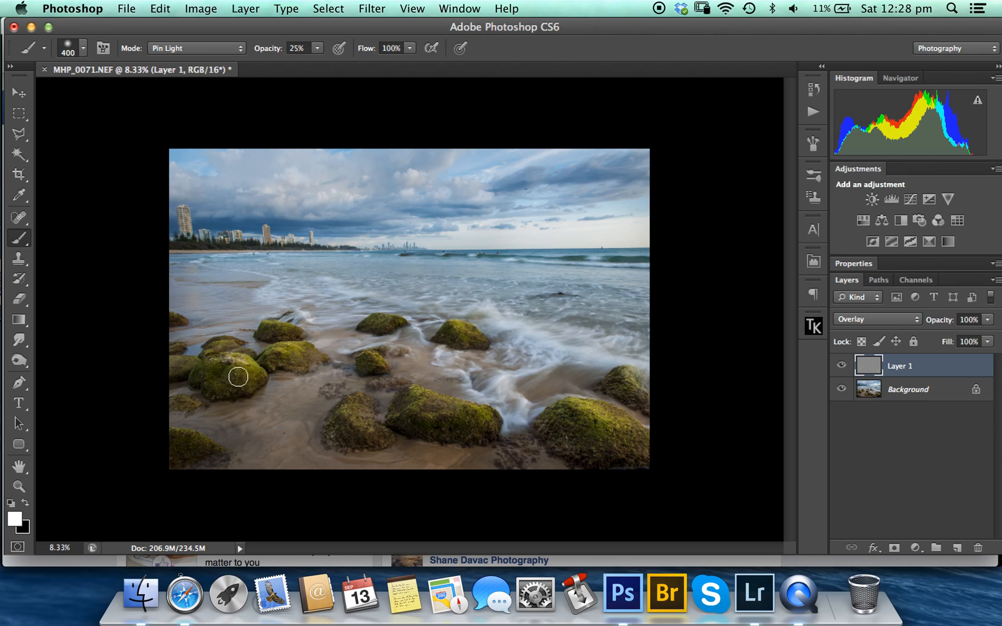
mouse_move(677, 344)
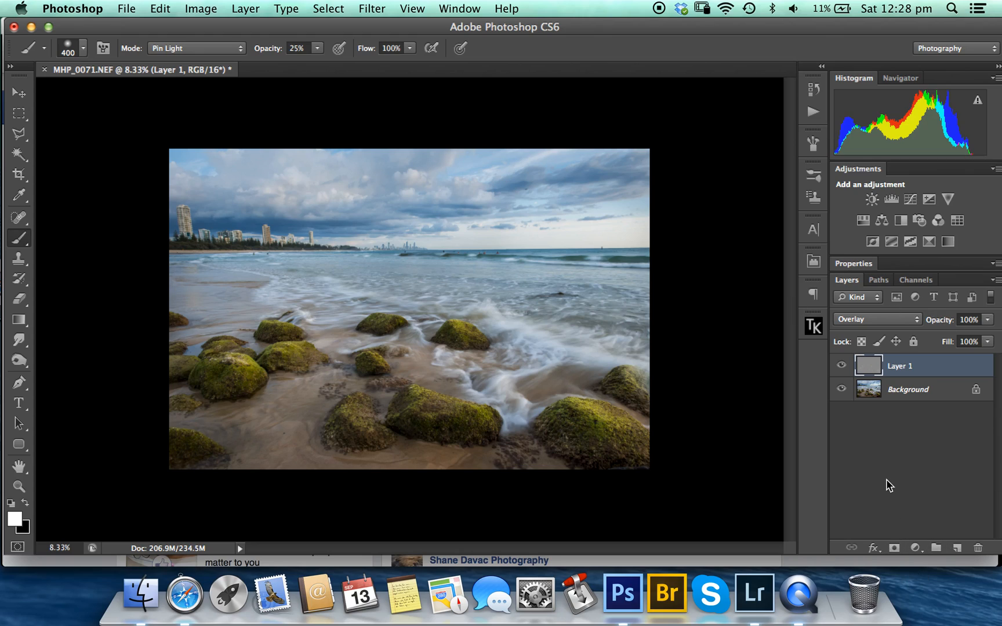
mouse_move(530, 536)
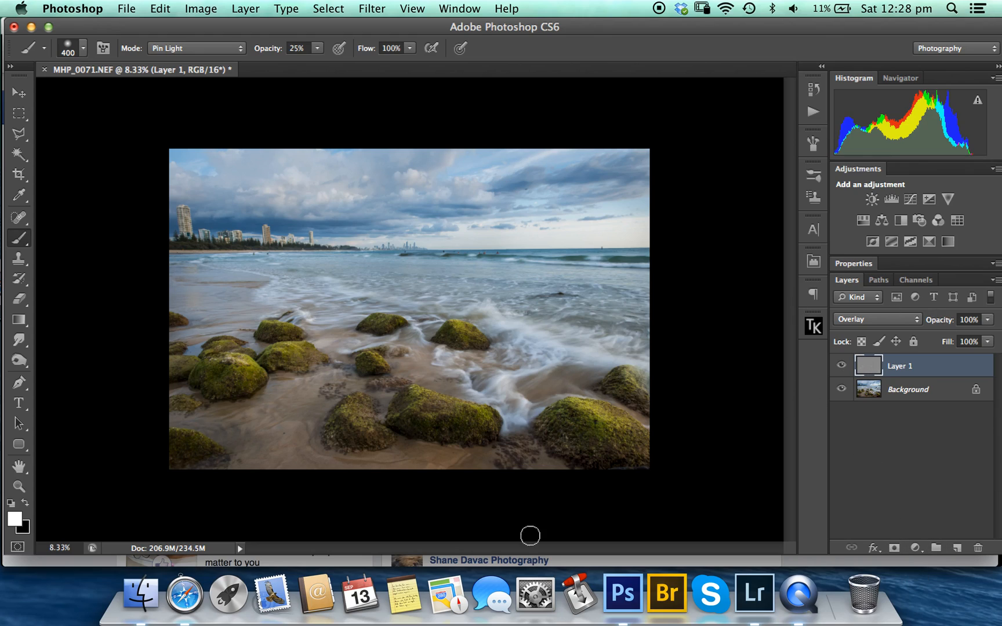